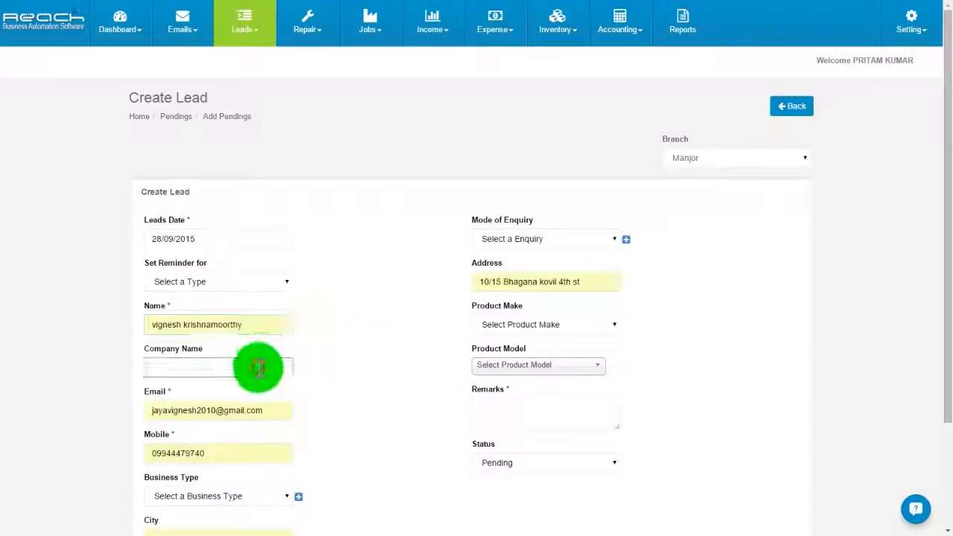
Enter 'reach erp' as the lead's company name
text(reach erp)
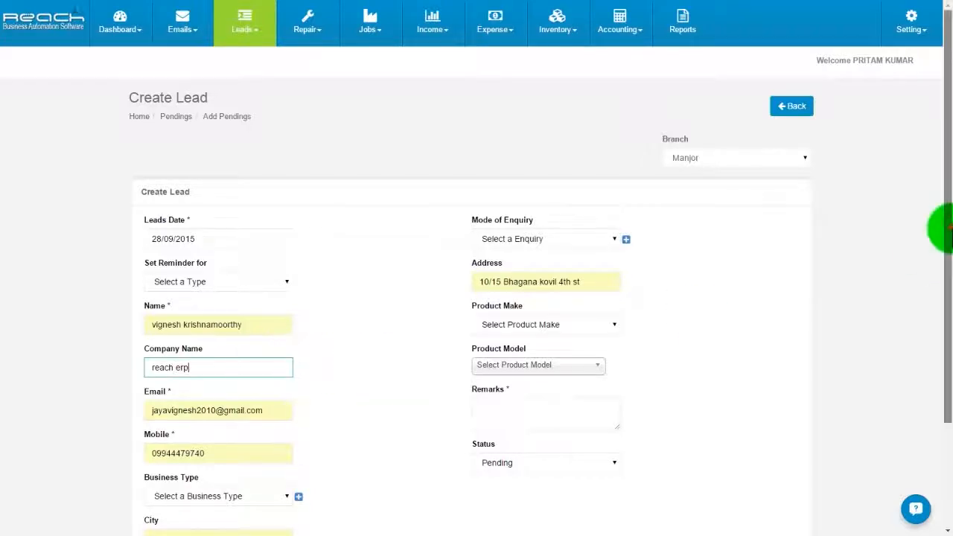
scroll(down, 3)
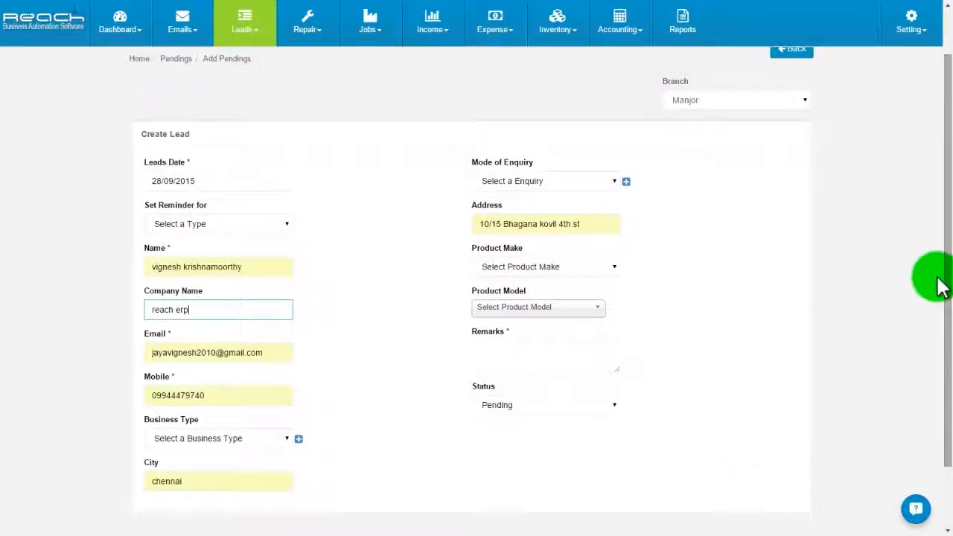
click(217, 181)
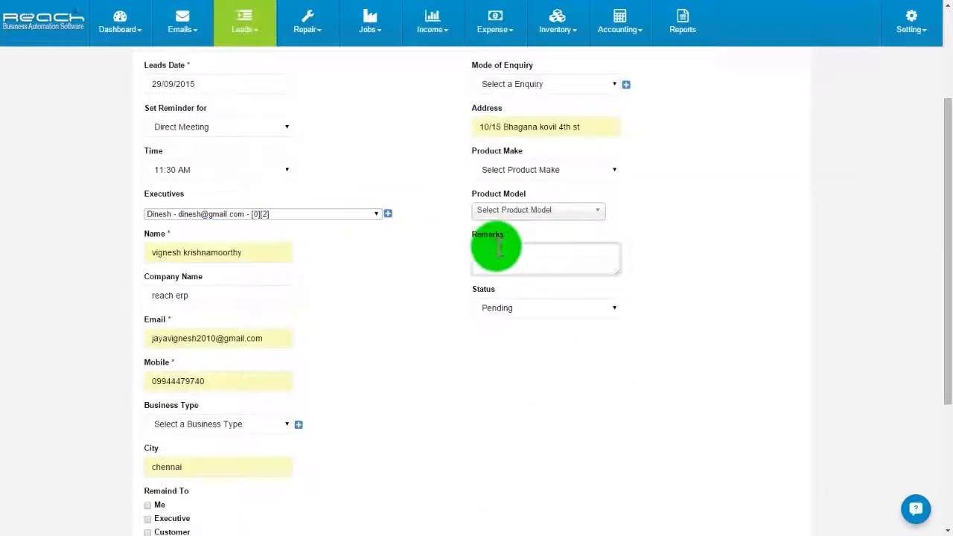
scroll(down, 3)
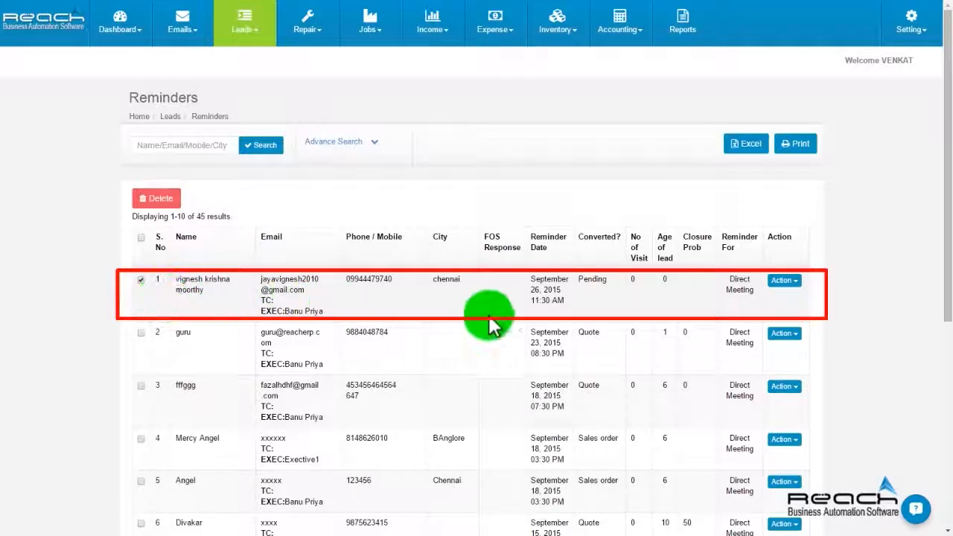
click(783, 280)
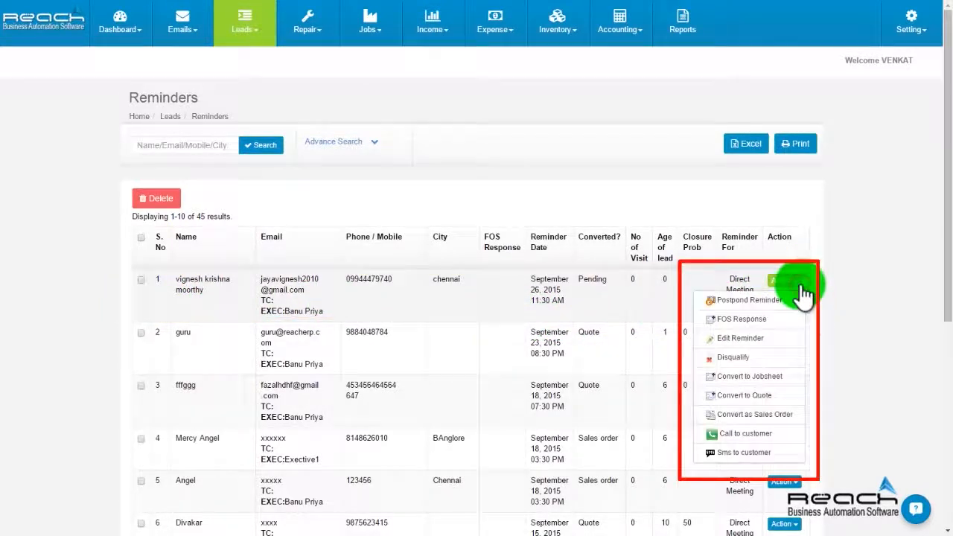
click(745, 395)
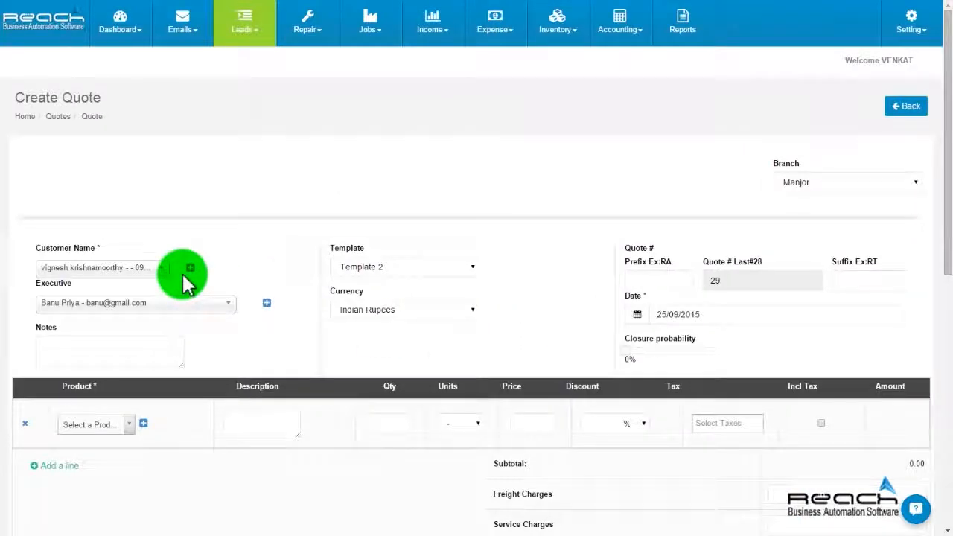
Add Samsung-Mobile as the quote's product line and save quote #29
click(90, 423)
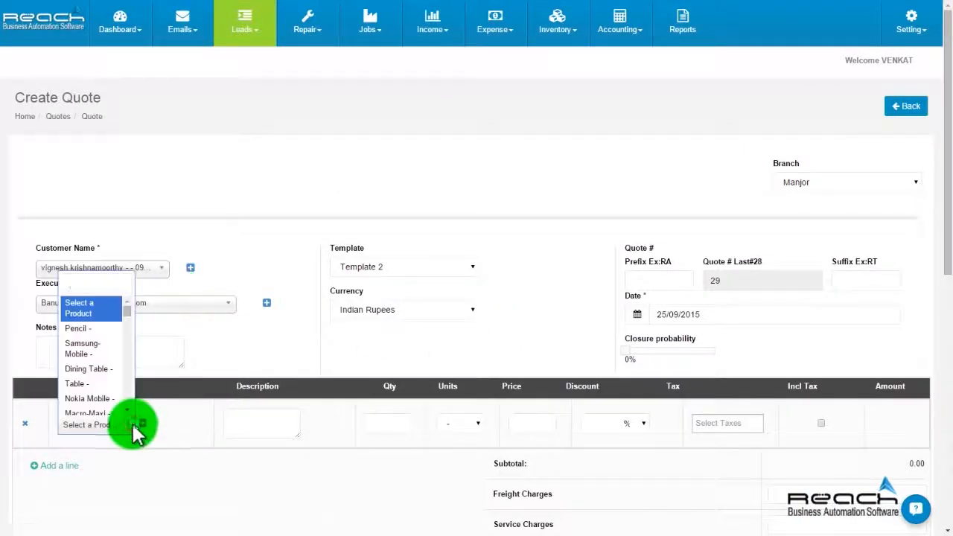
click(82, 347)
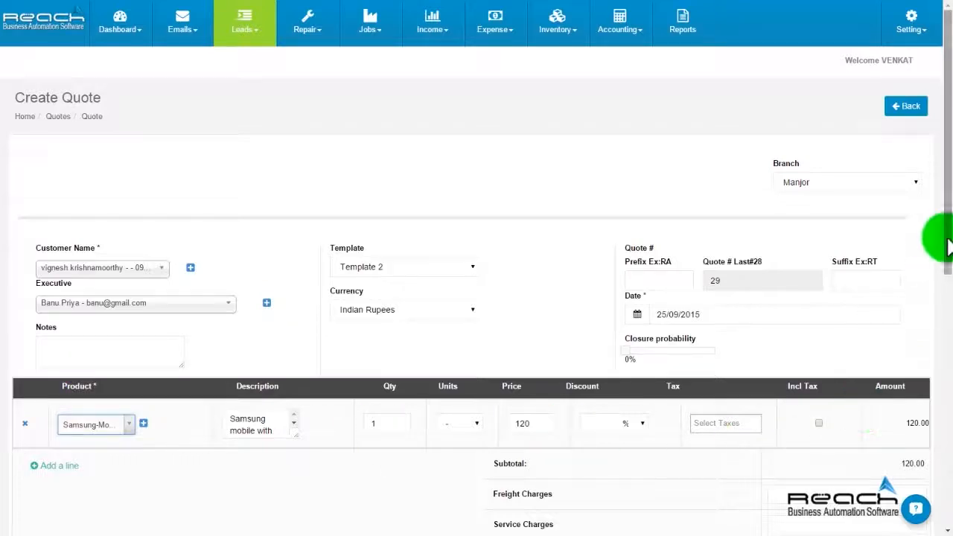
scroll(down, 3)
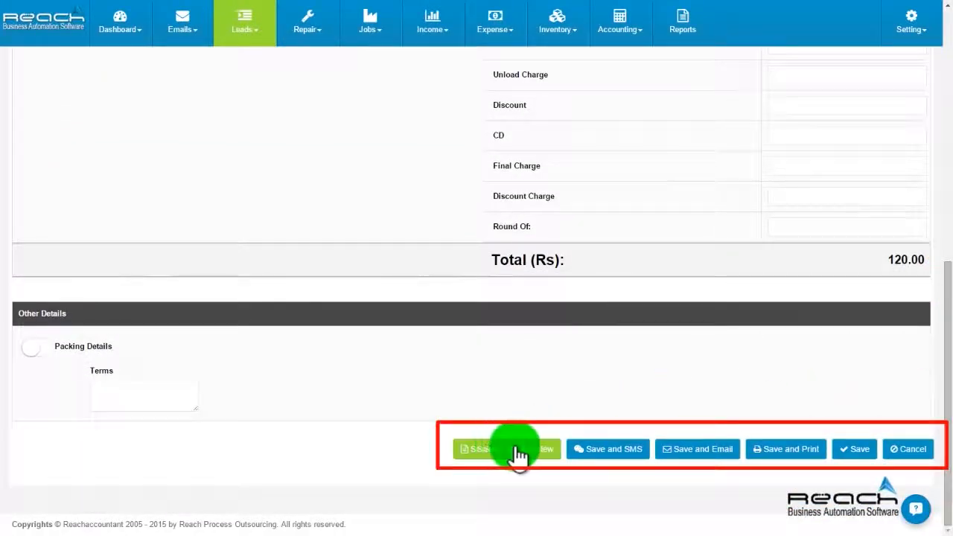
mouse_move(819, 453)
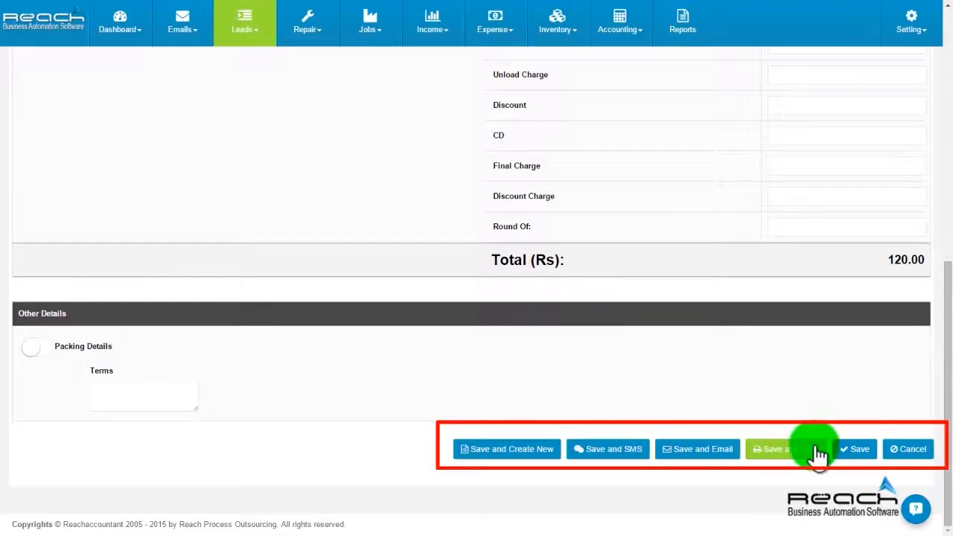
click(854, 449)
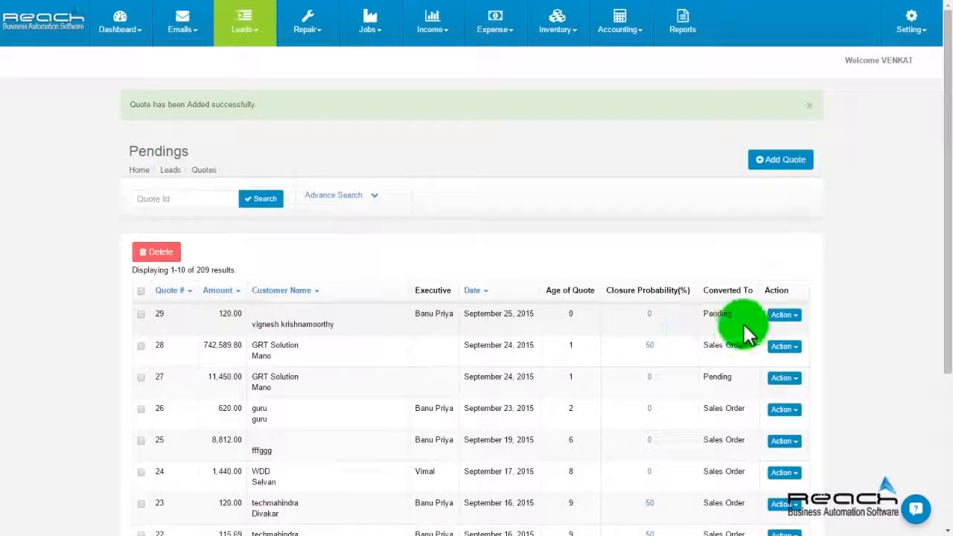
Open Reports from the Leads menu
click(782, 314)
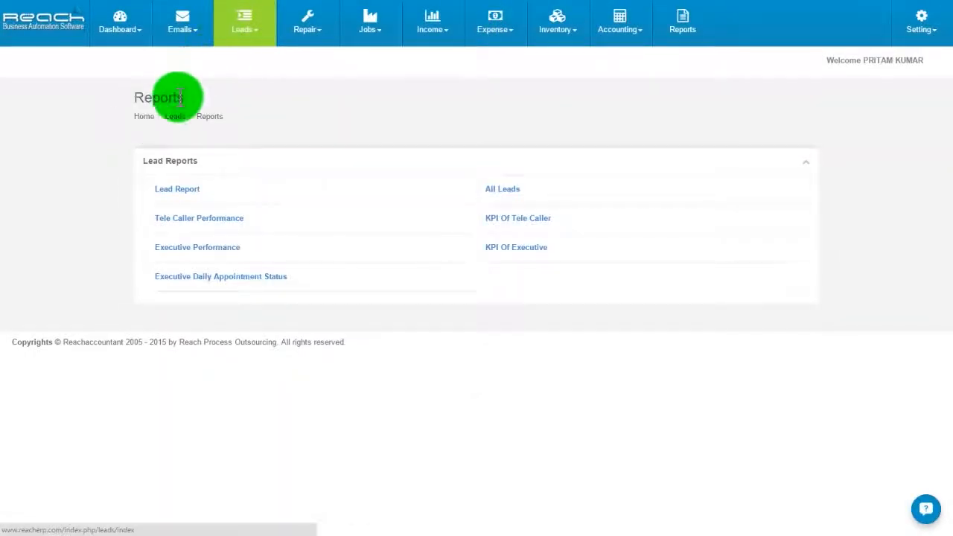
mouse_move(176, 123)
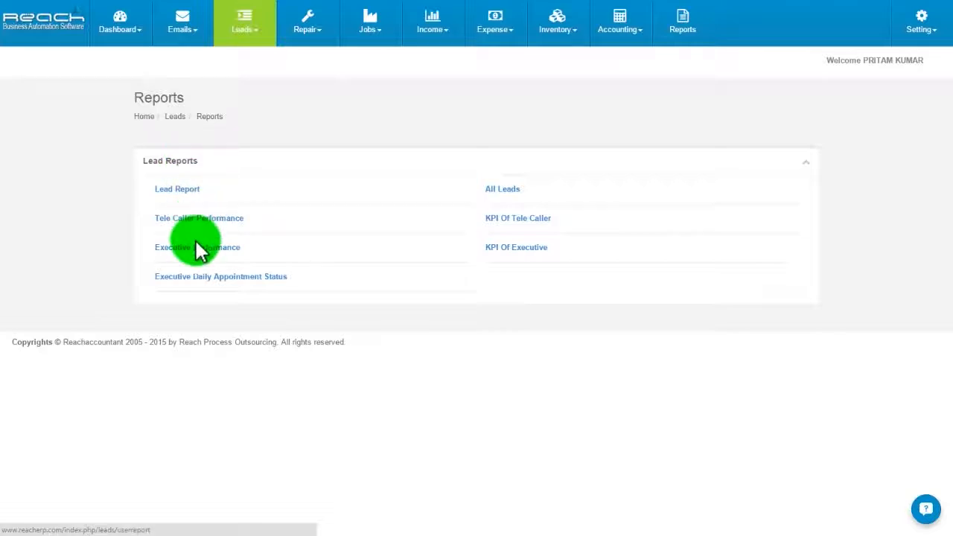
Open the Executive Performance report under Lead Reports
click(198, 248)
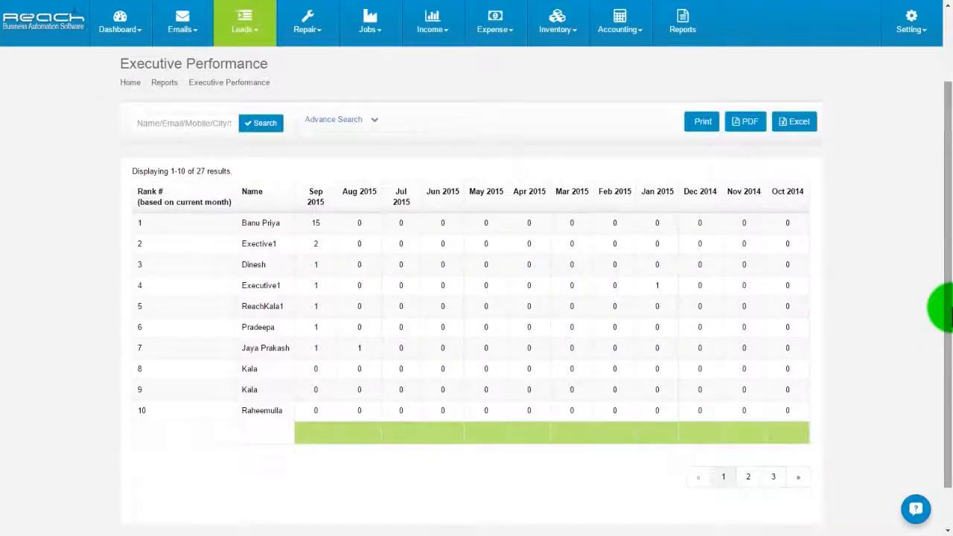